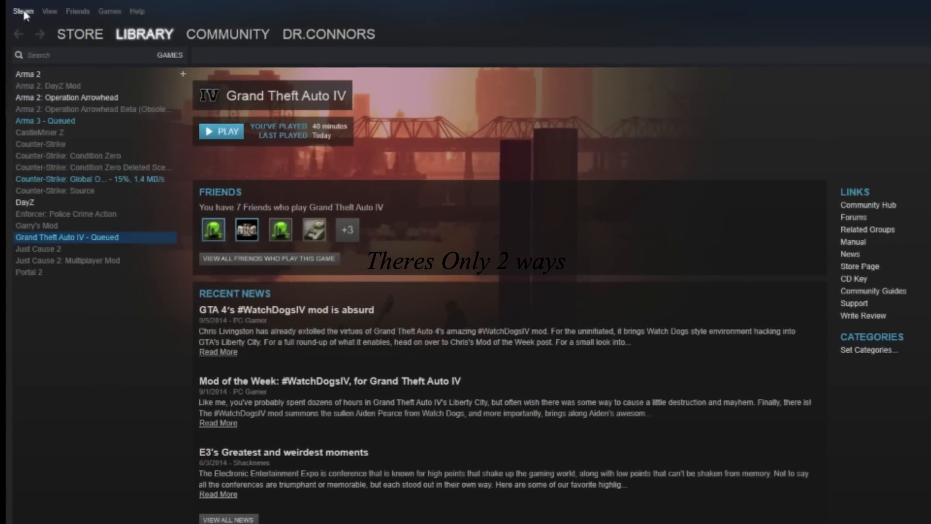
Open Steam Settings on the Downloads page, showing region US - Phoenix.
click(23, 11)
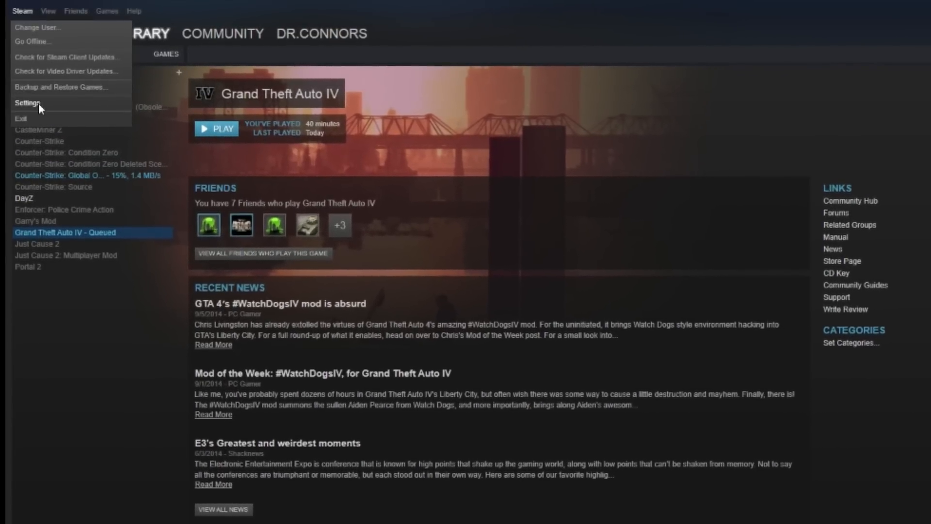
click(27, 102)
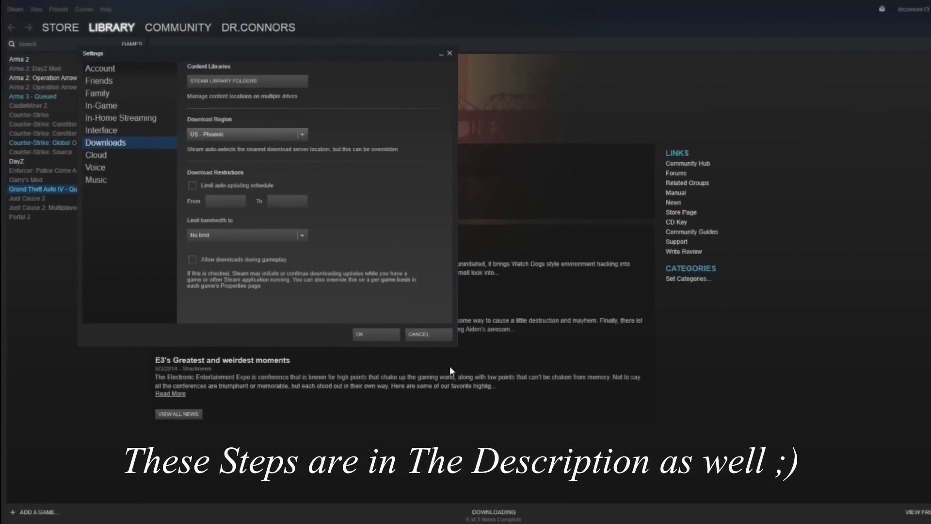
click(428, 333)
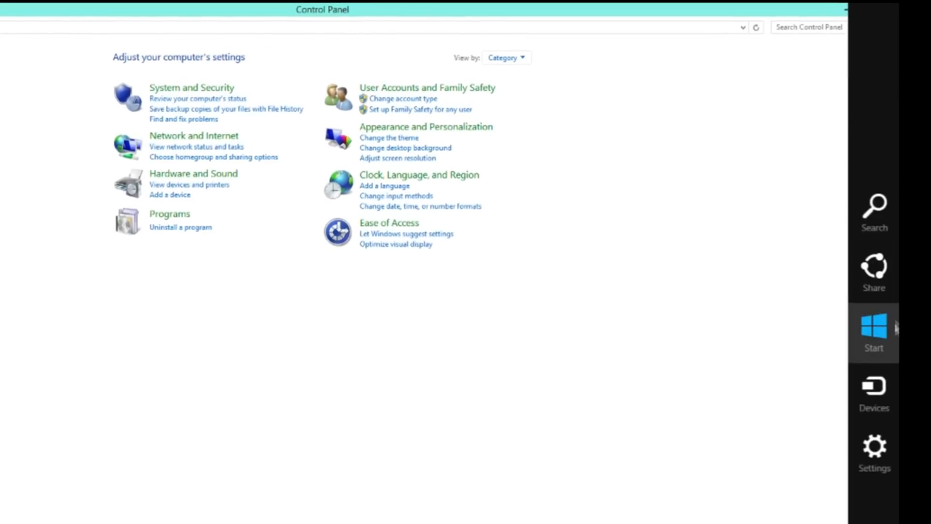
Bring the Control Panel category overview window to the front.
click(873, 447)
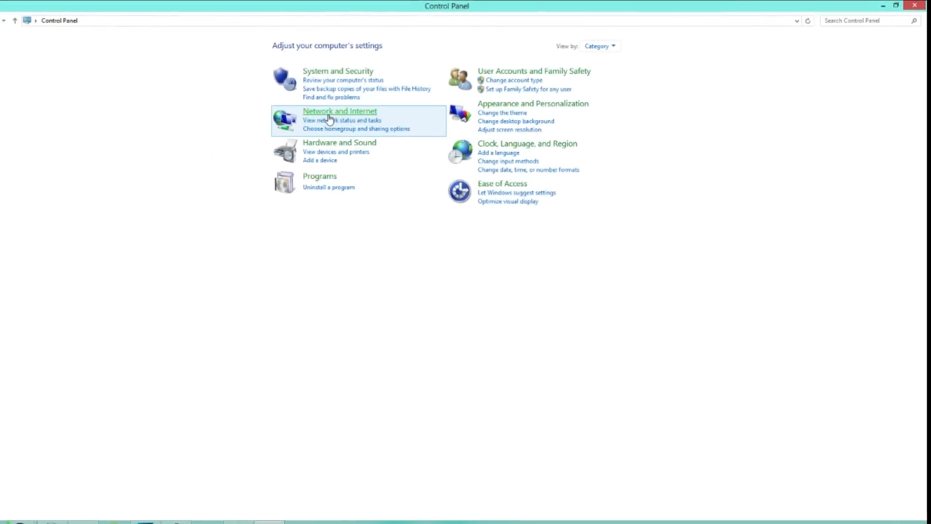
Open Internet Options from Control Panel's Network and Internet page.
click(339, 111)
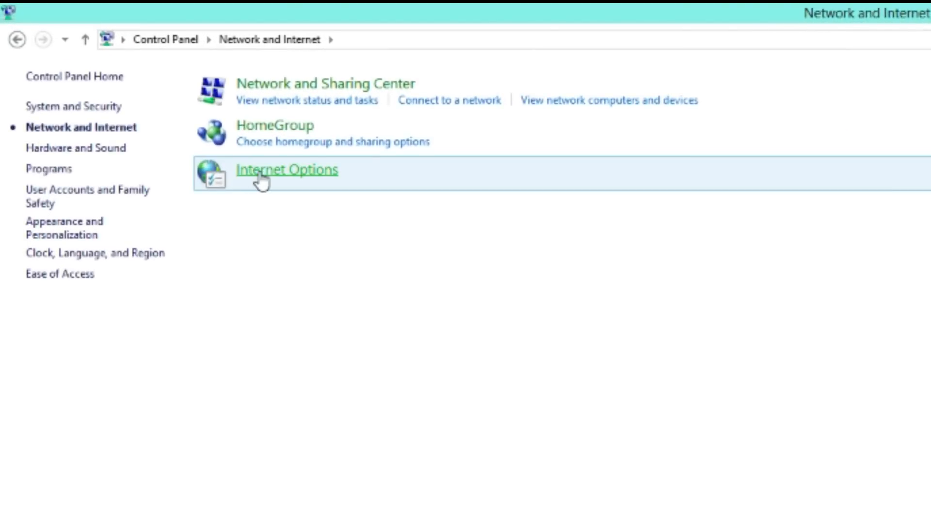
click(286, 169)
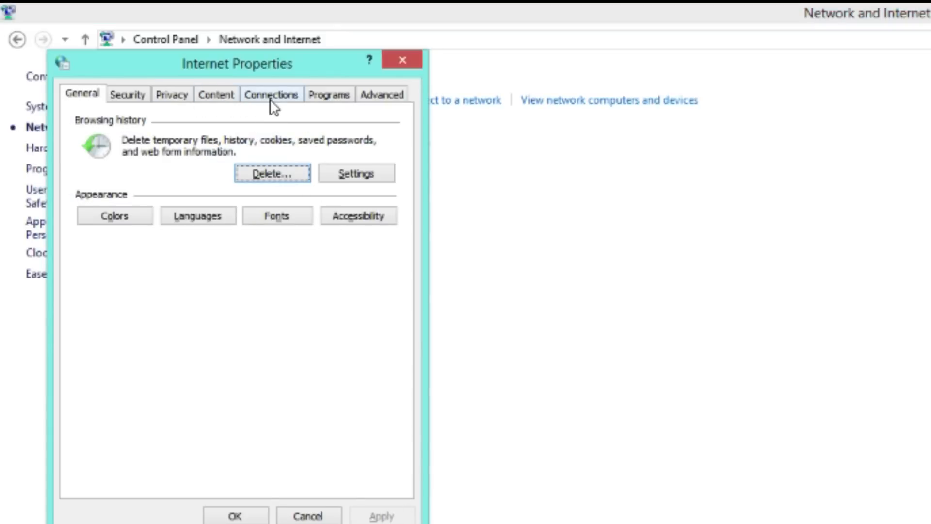
Turn off 'Use a proxy server for your LAN' under Connections and confirm.
click(271, 95)
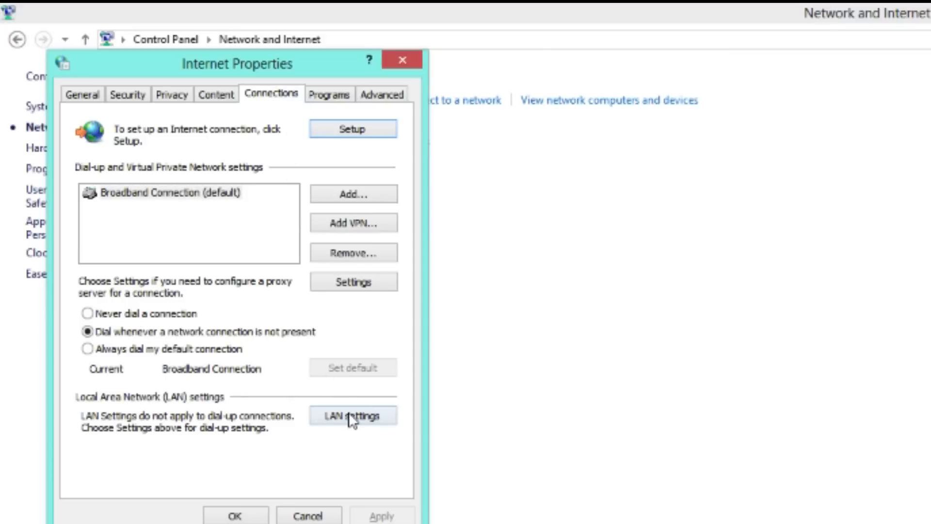
click(353, 415)
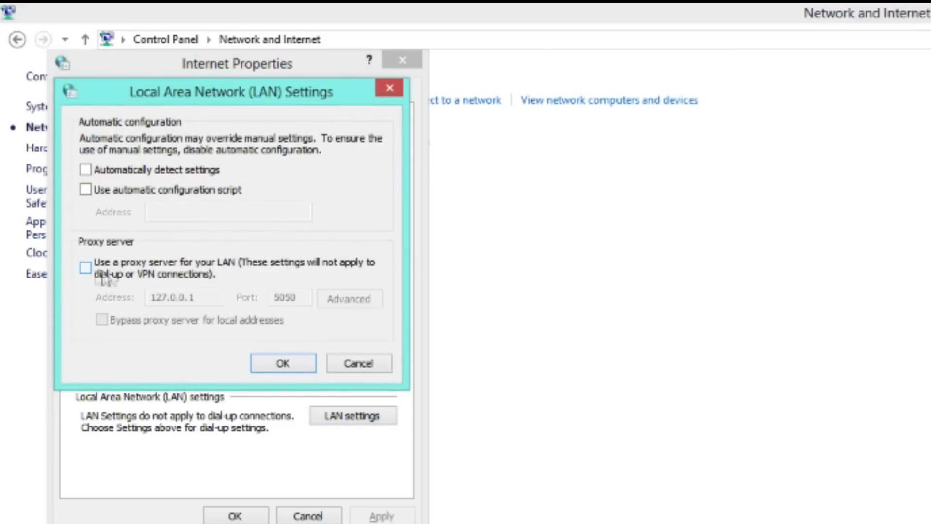
click(282, 363)
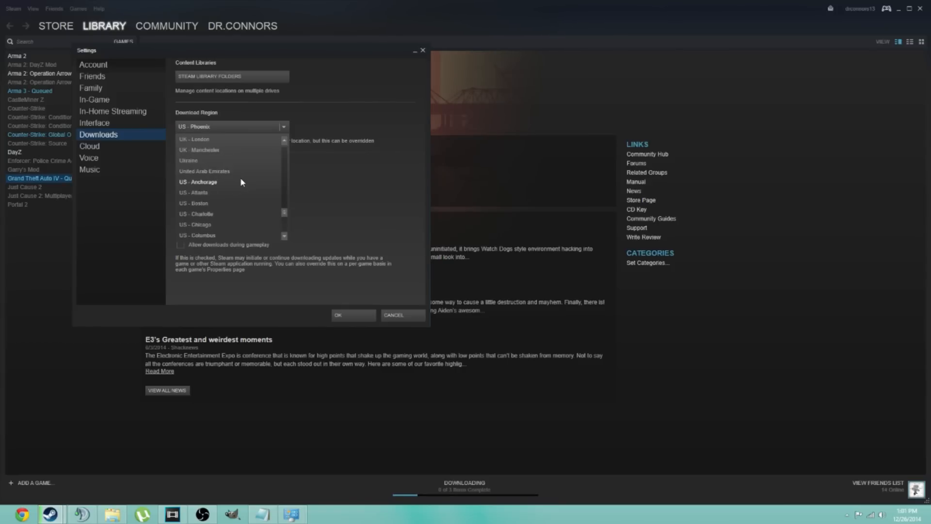
Pick a download region from the list, keeping US - Phoenix, and save the settings.
scroll(down, 3)
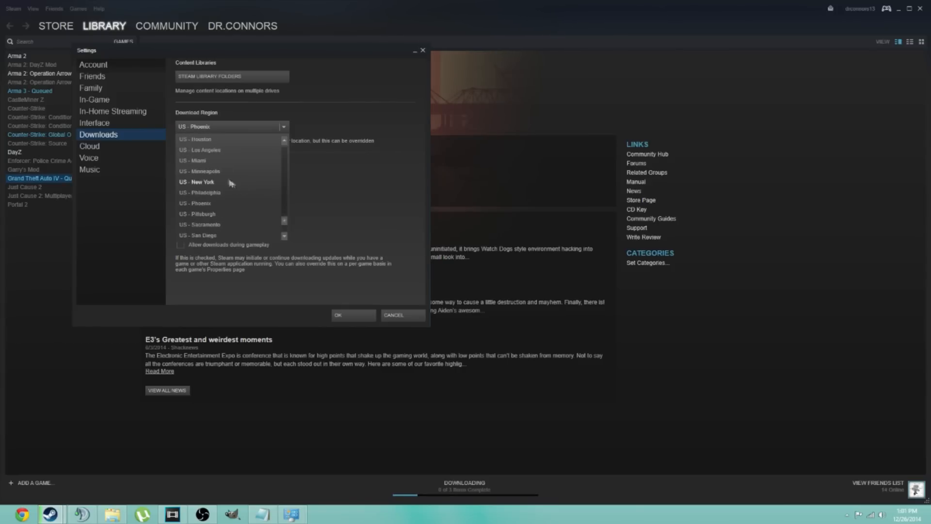
click(195, 204)
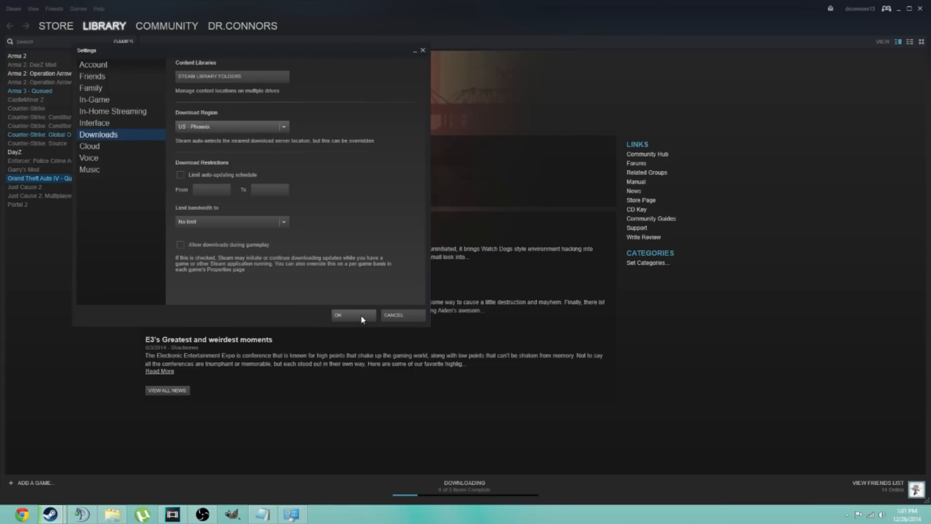
click(352, 315)
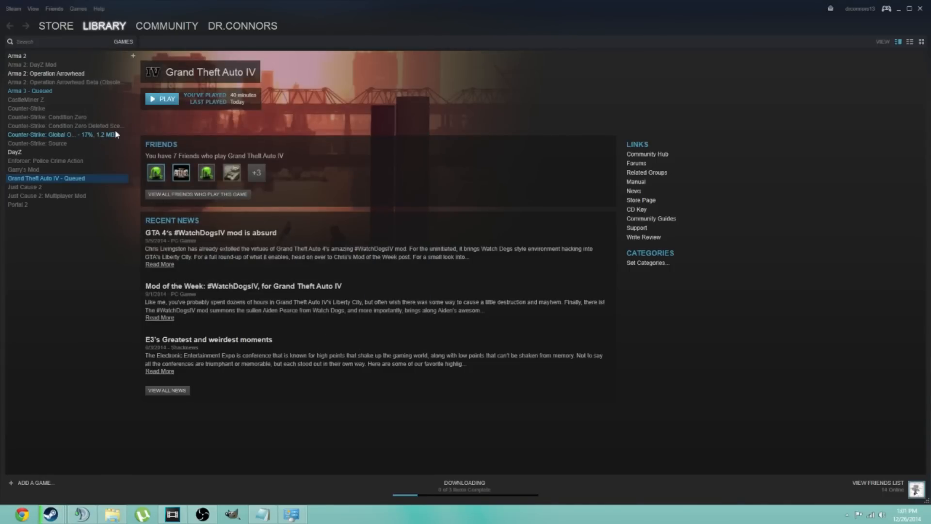
View the Counter-Strike: Global Offensive download at 17%, then the Counter-Strike: Source page.
click(66, 134)
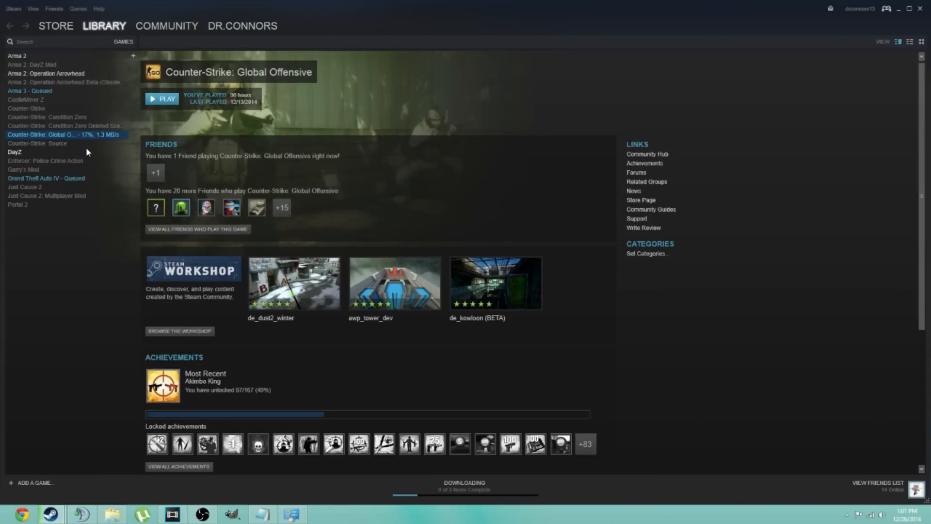
click(37, 143)
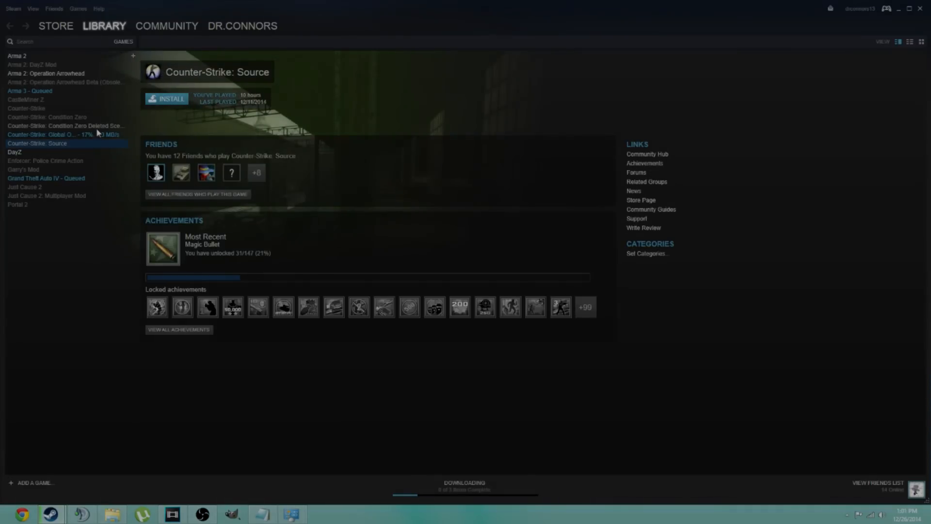